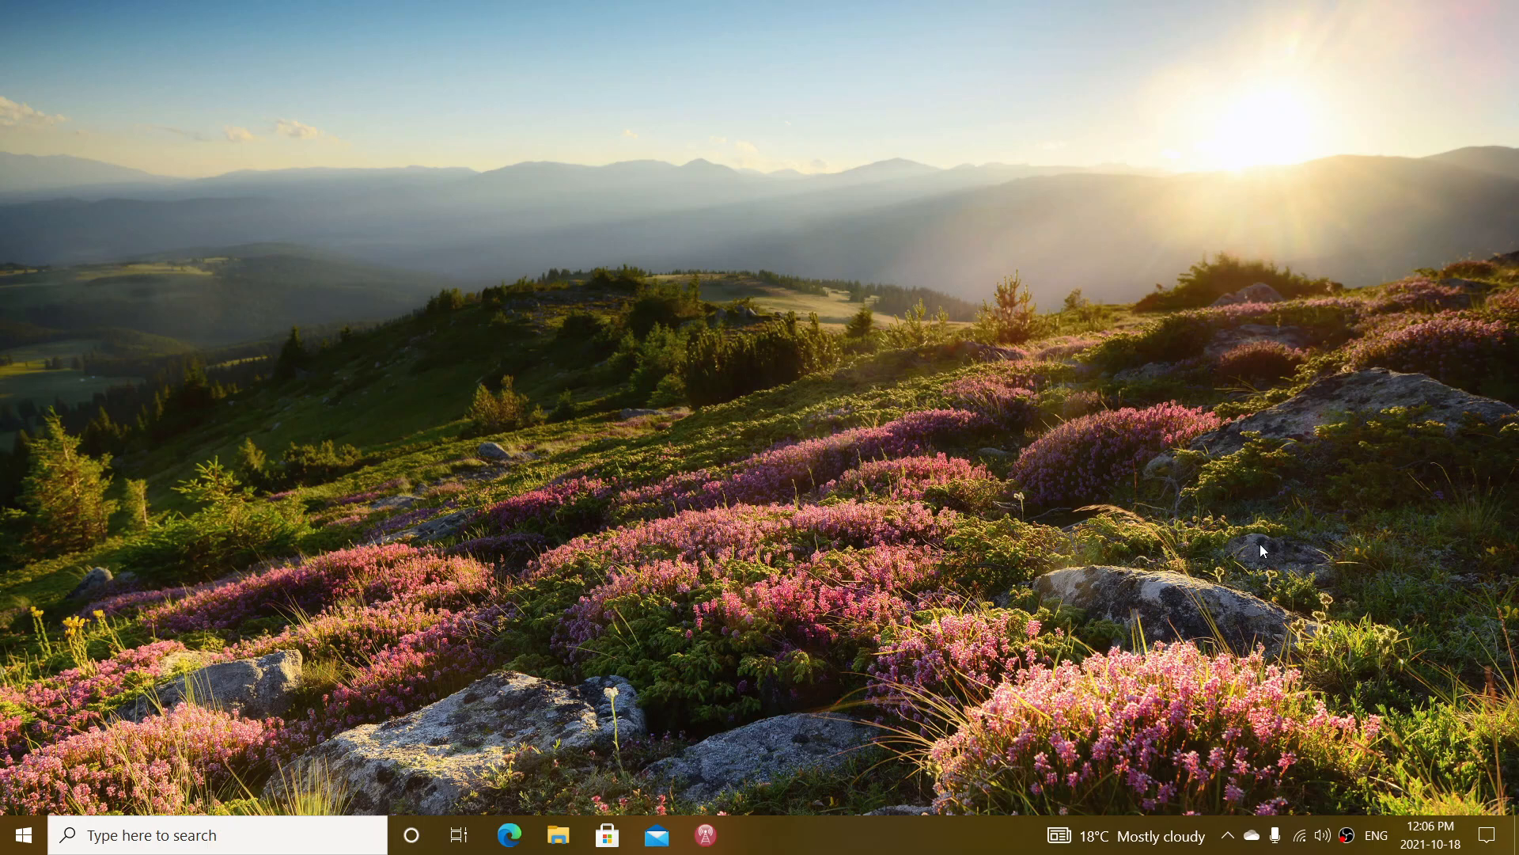
mouse_move(356, 706)
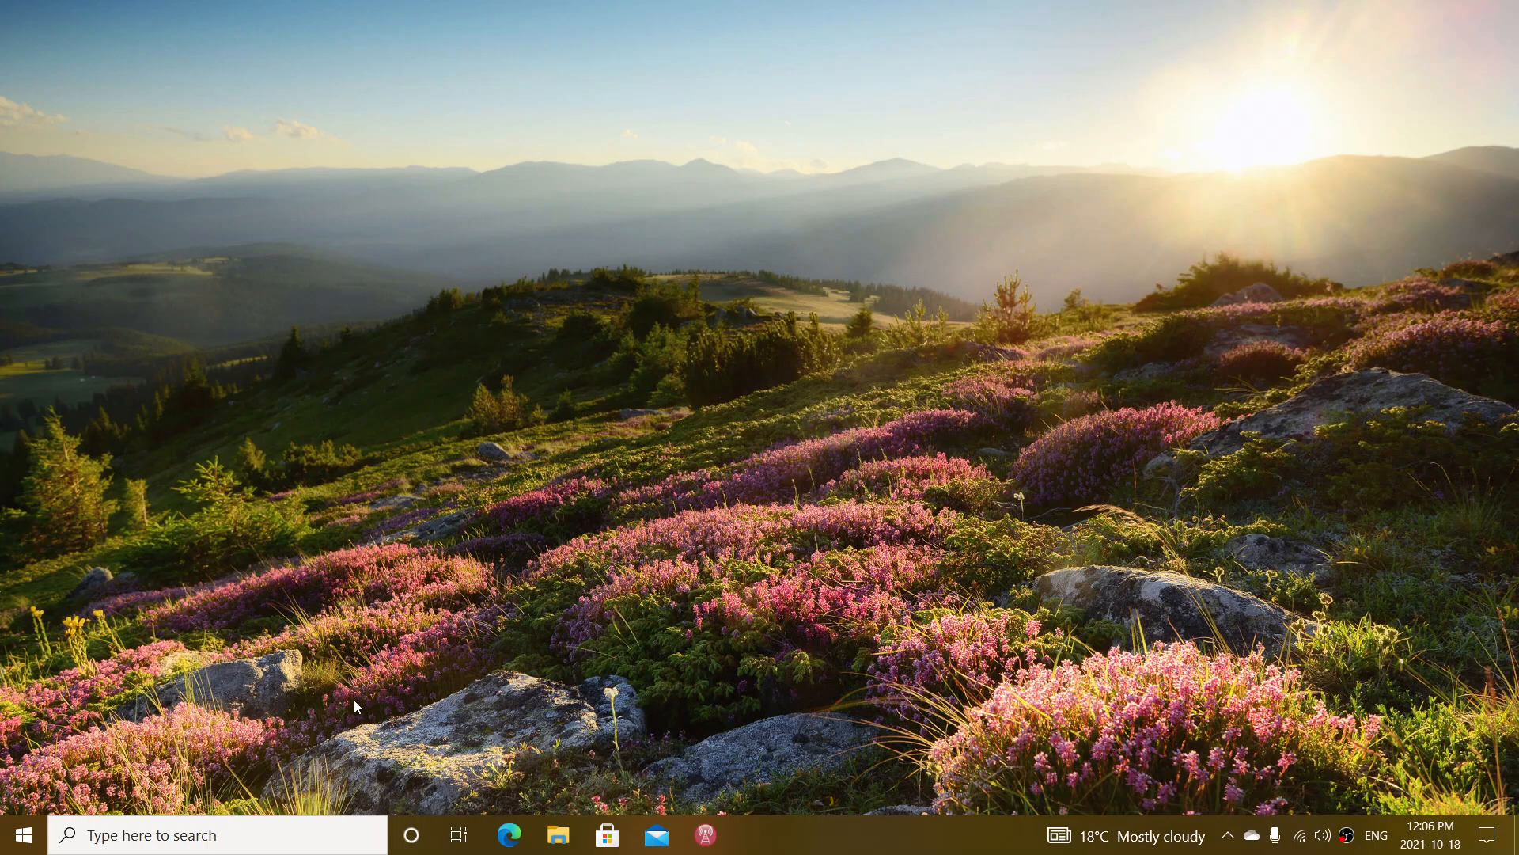
- Bring up the Start search panel from the taskbar
left_click(213, 834)
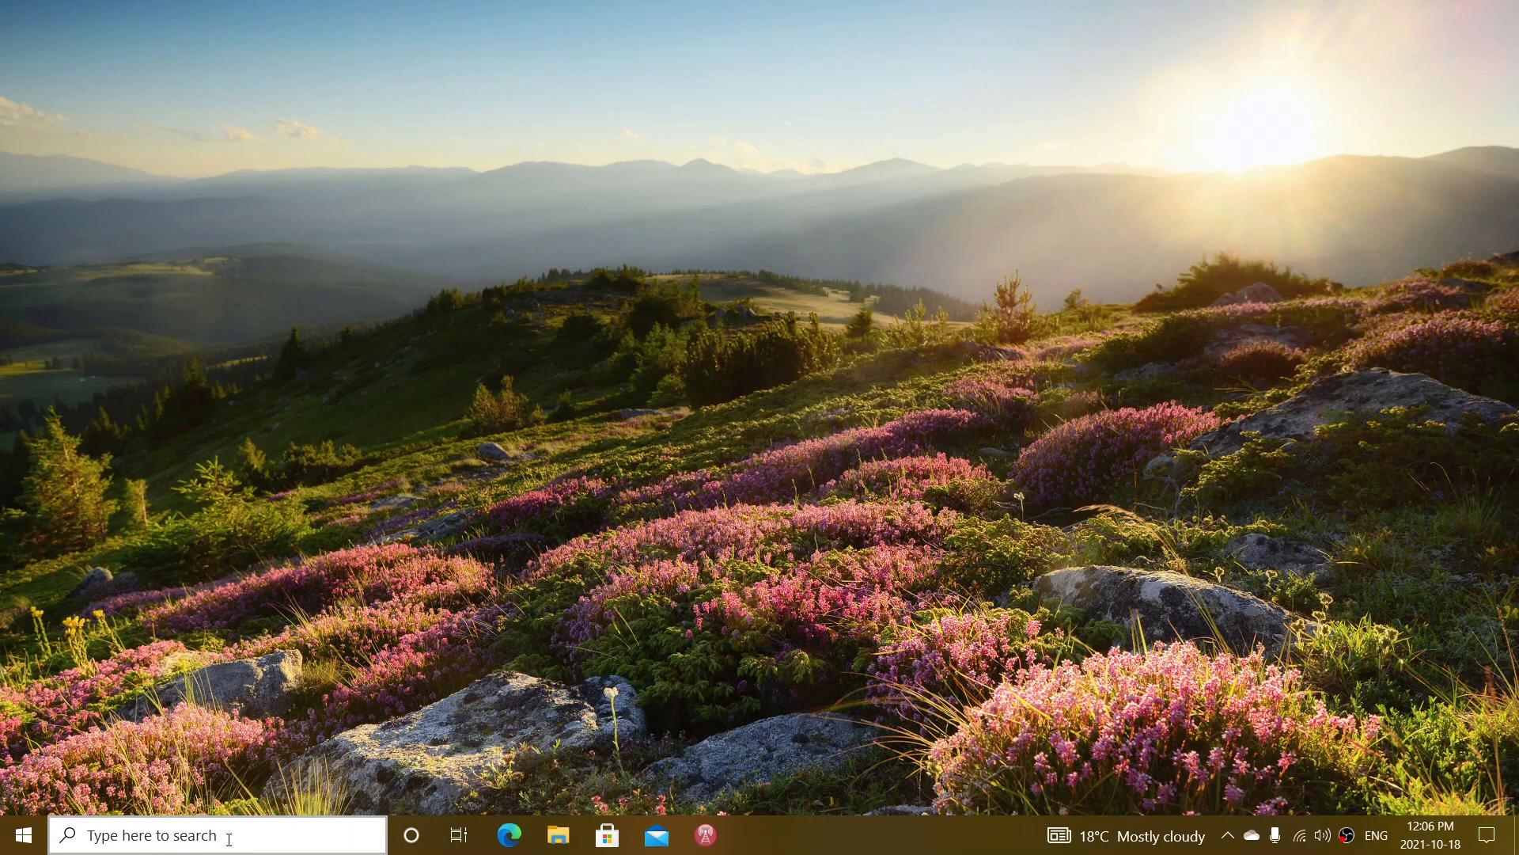
left_click(21, 834)
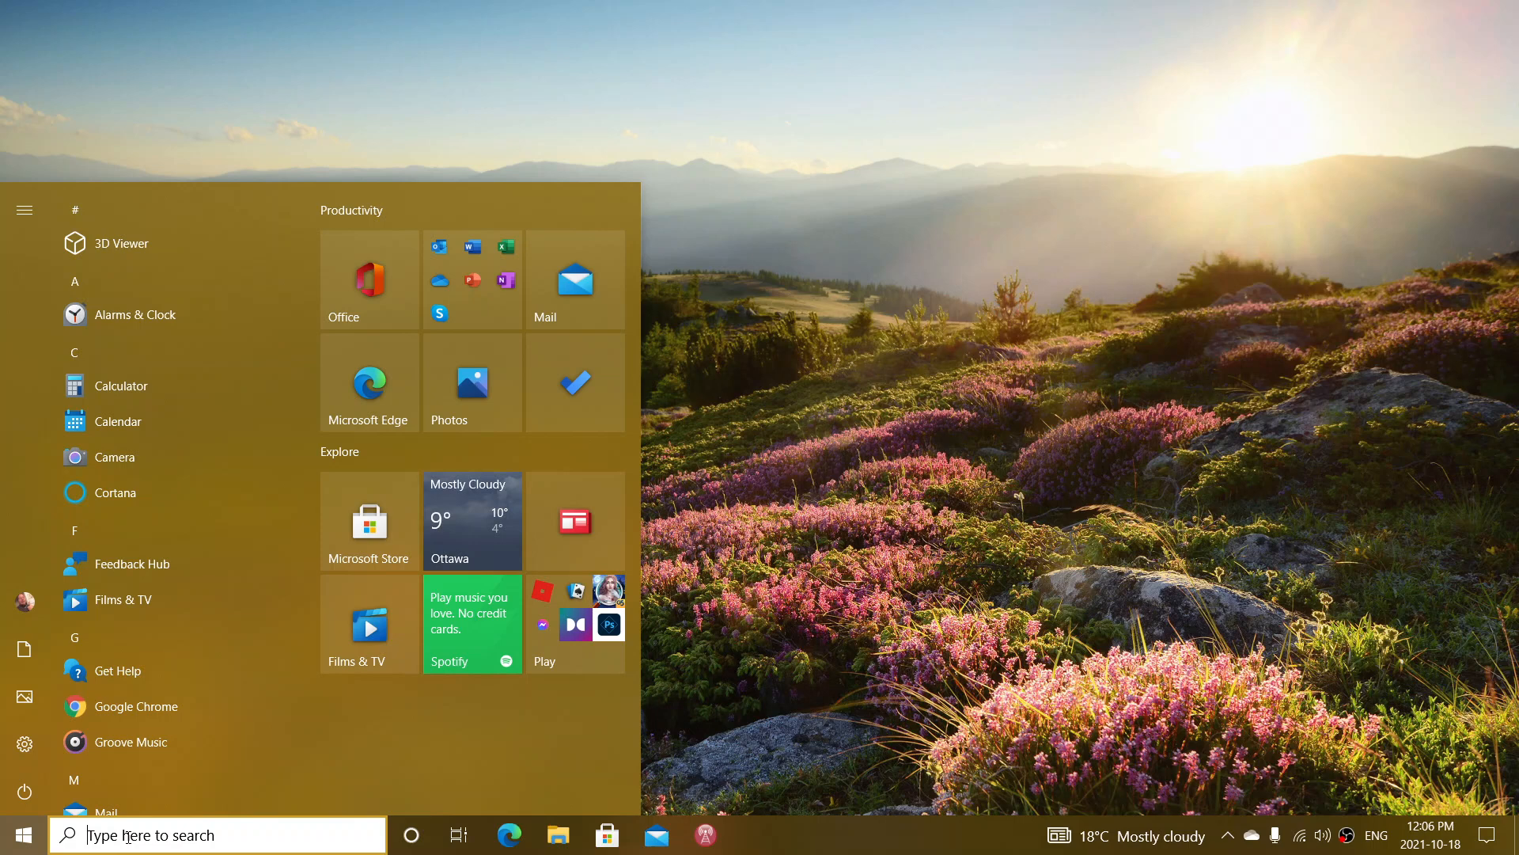
- Search for 'msconfig' and launch System Configuration from the Best match result
type("msconb")
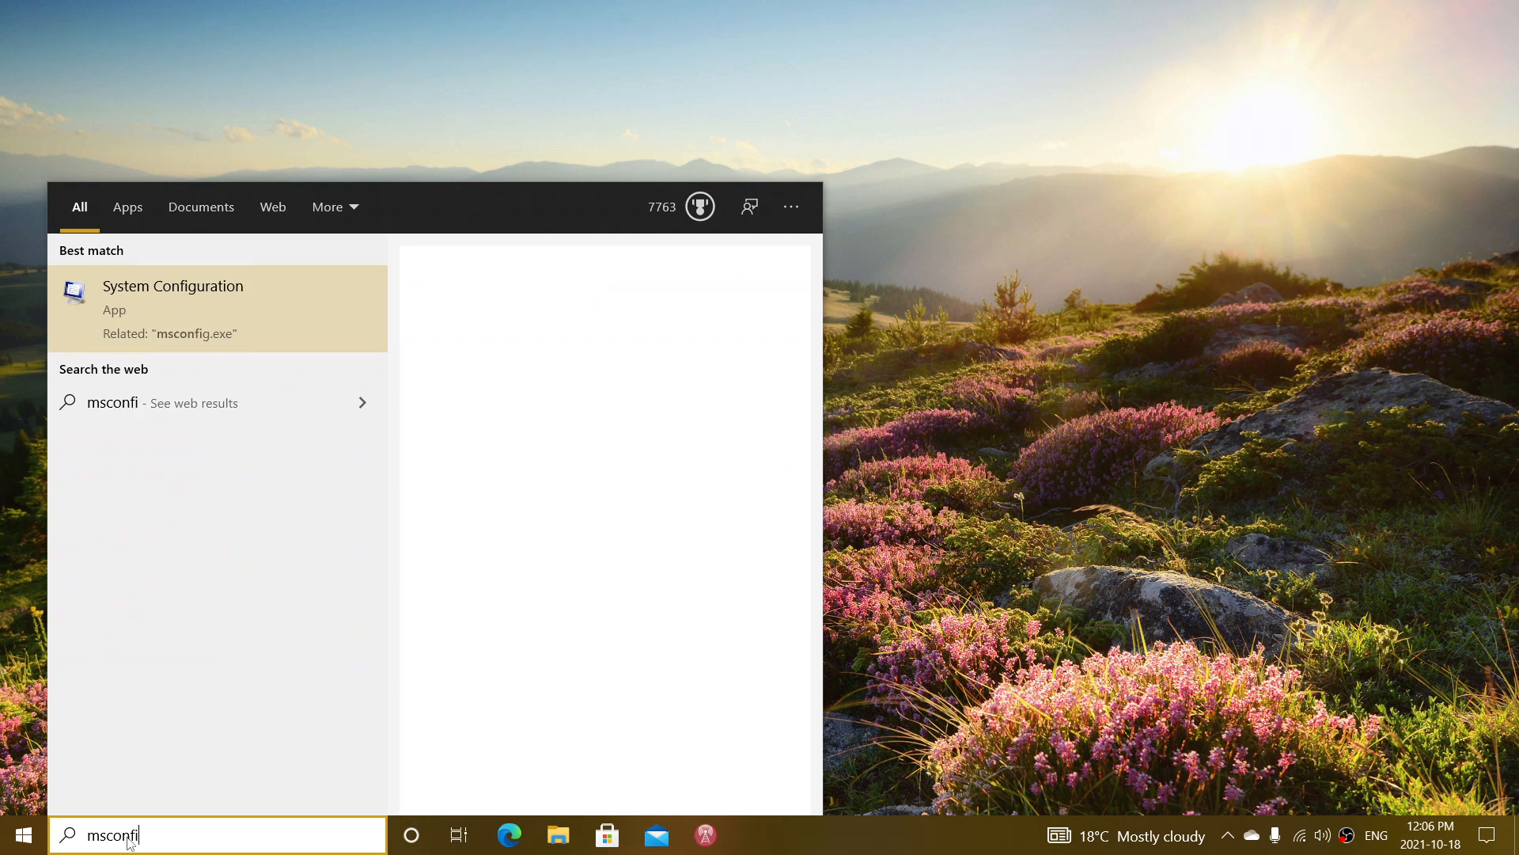
type("g")
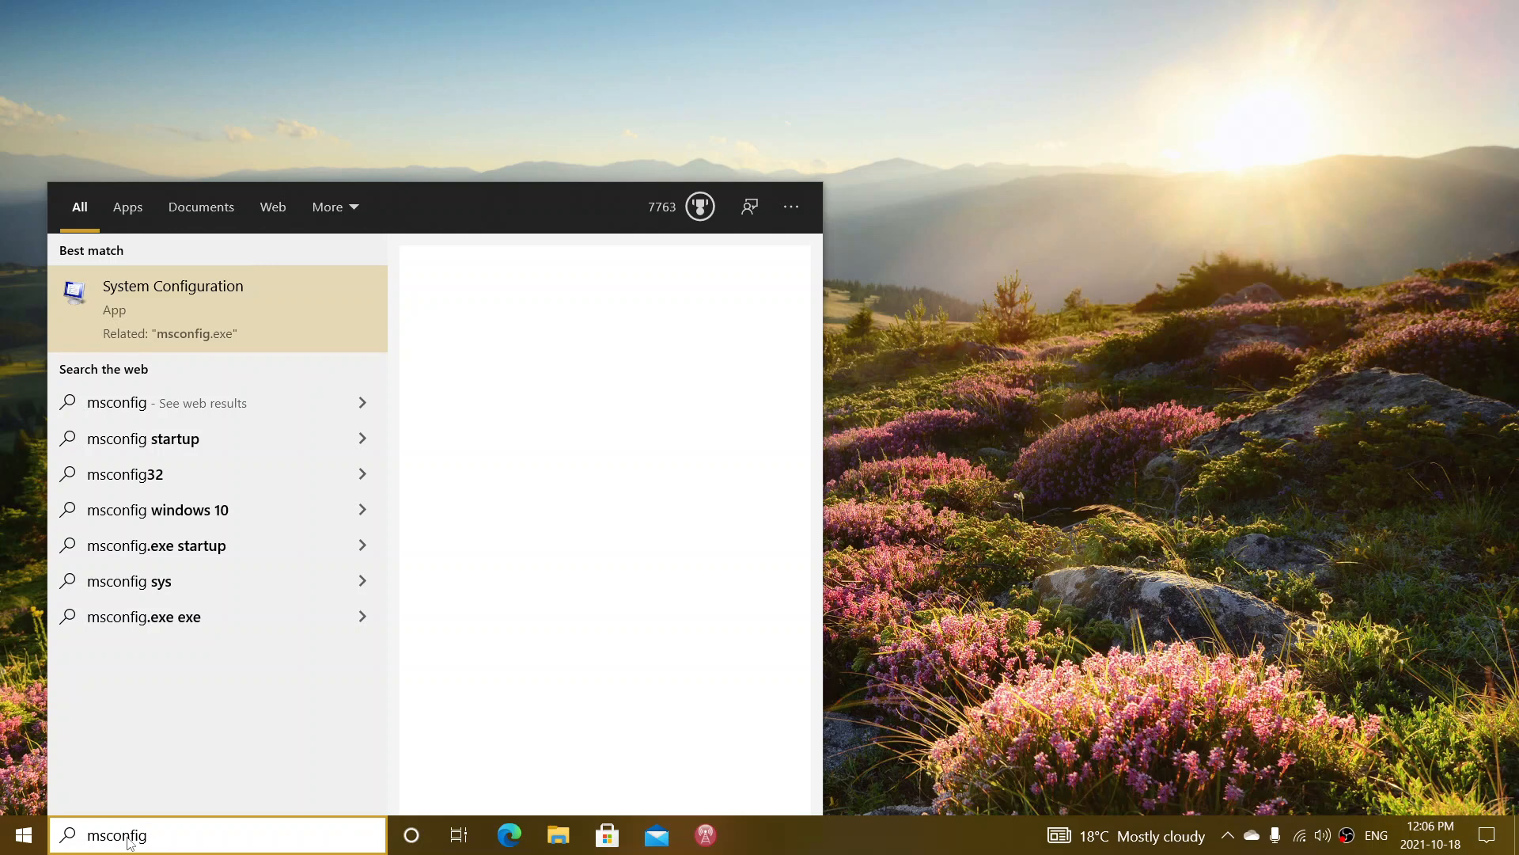
left_click(172, 309)
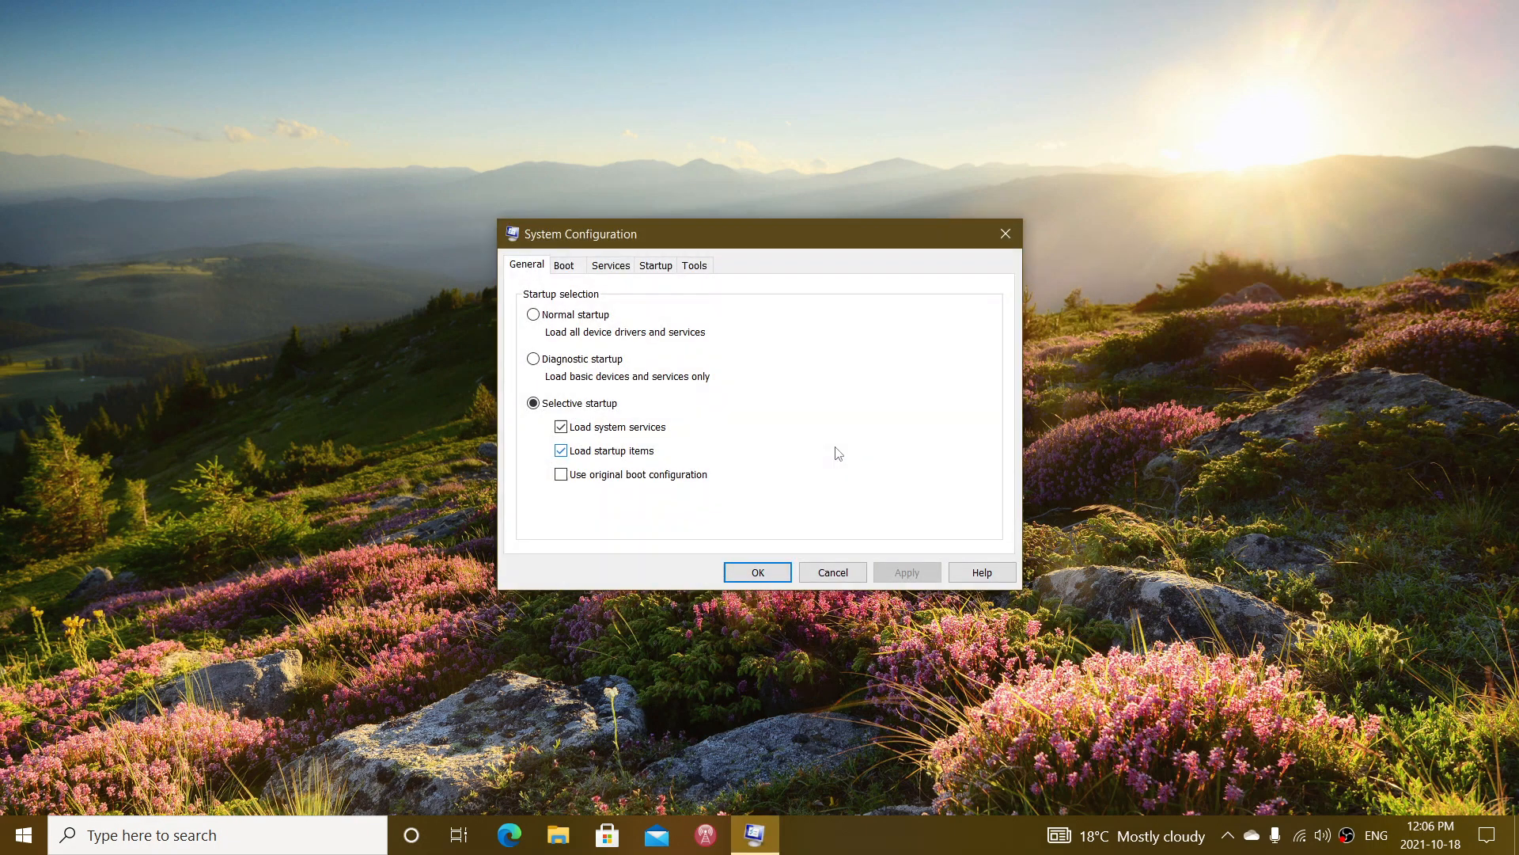
mouse_move(690, 358)
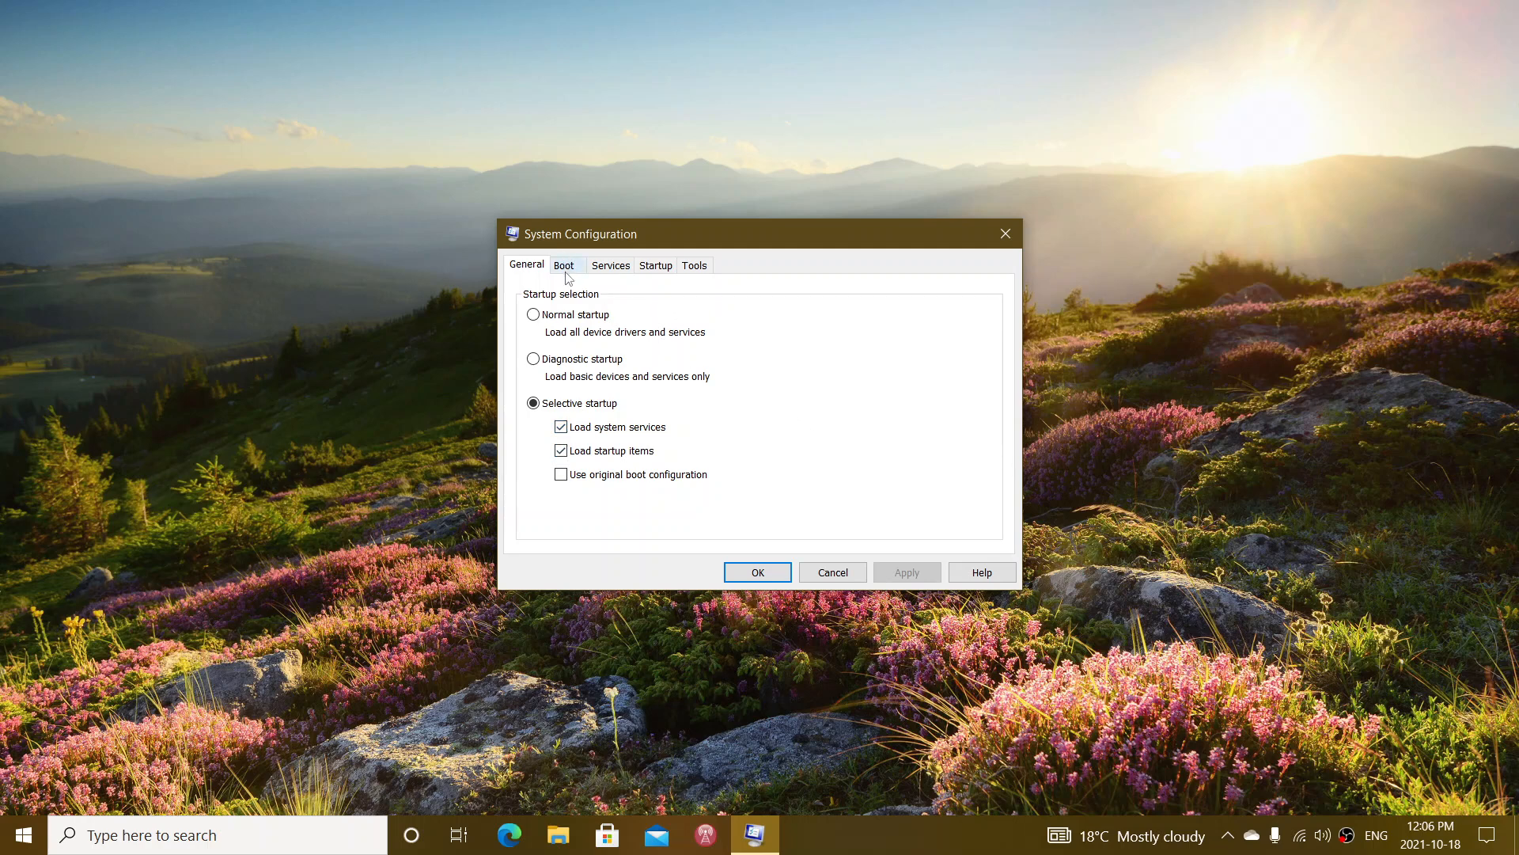
- Show the Boot settings and tick the Safe boot checkbox
left_click(564, 265)
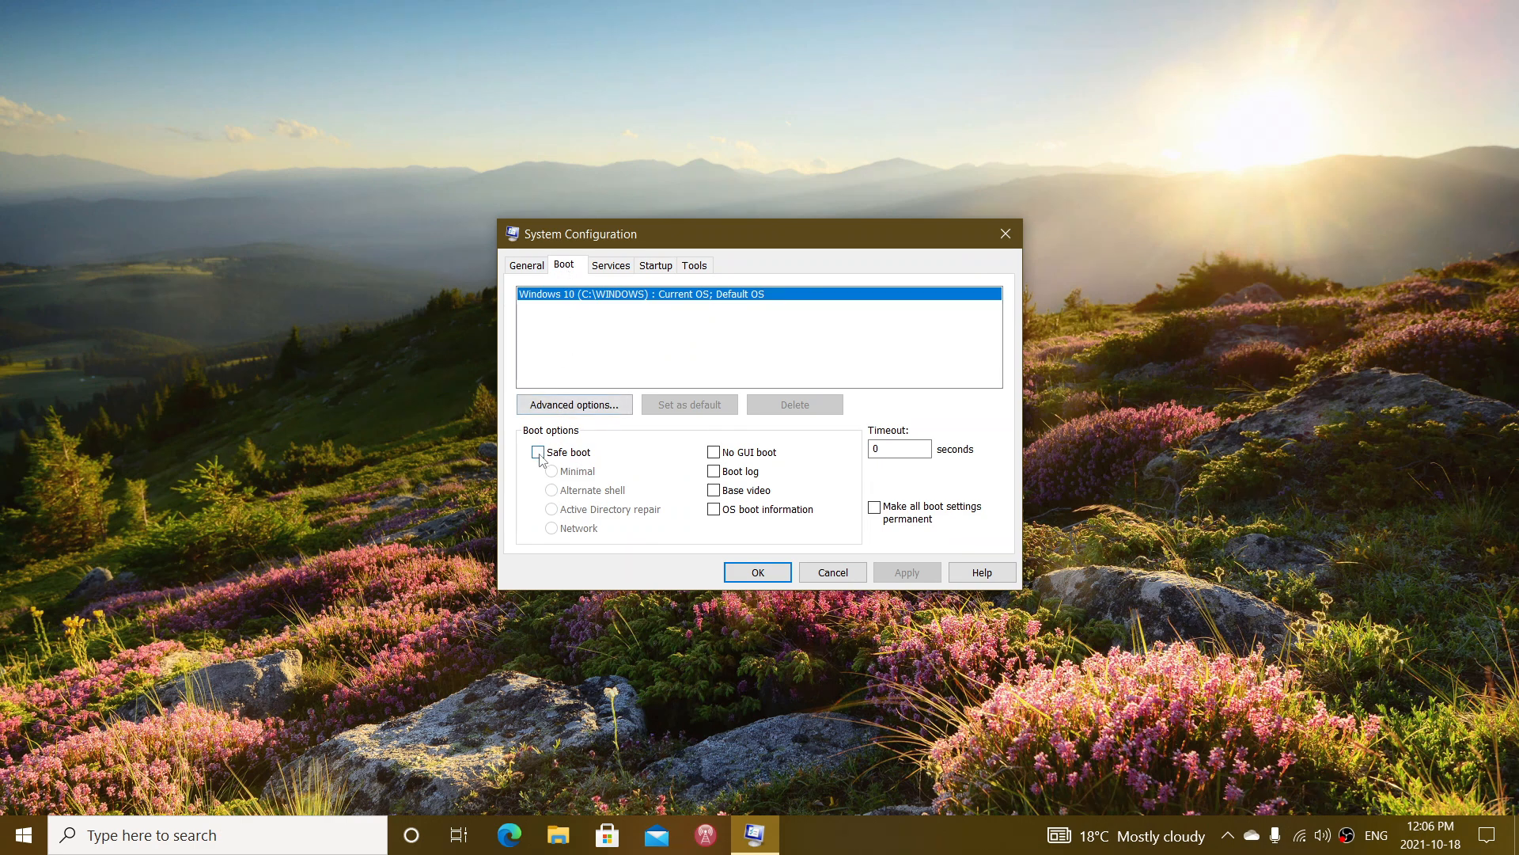
left_click(538, 451)
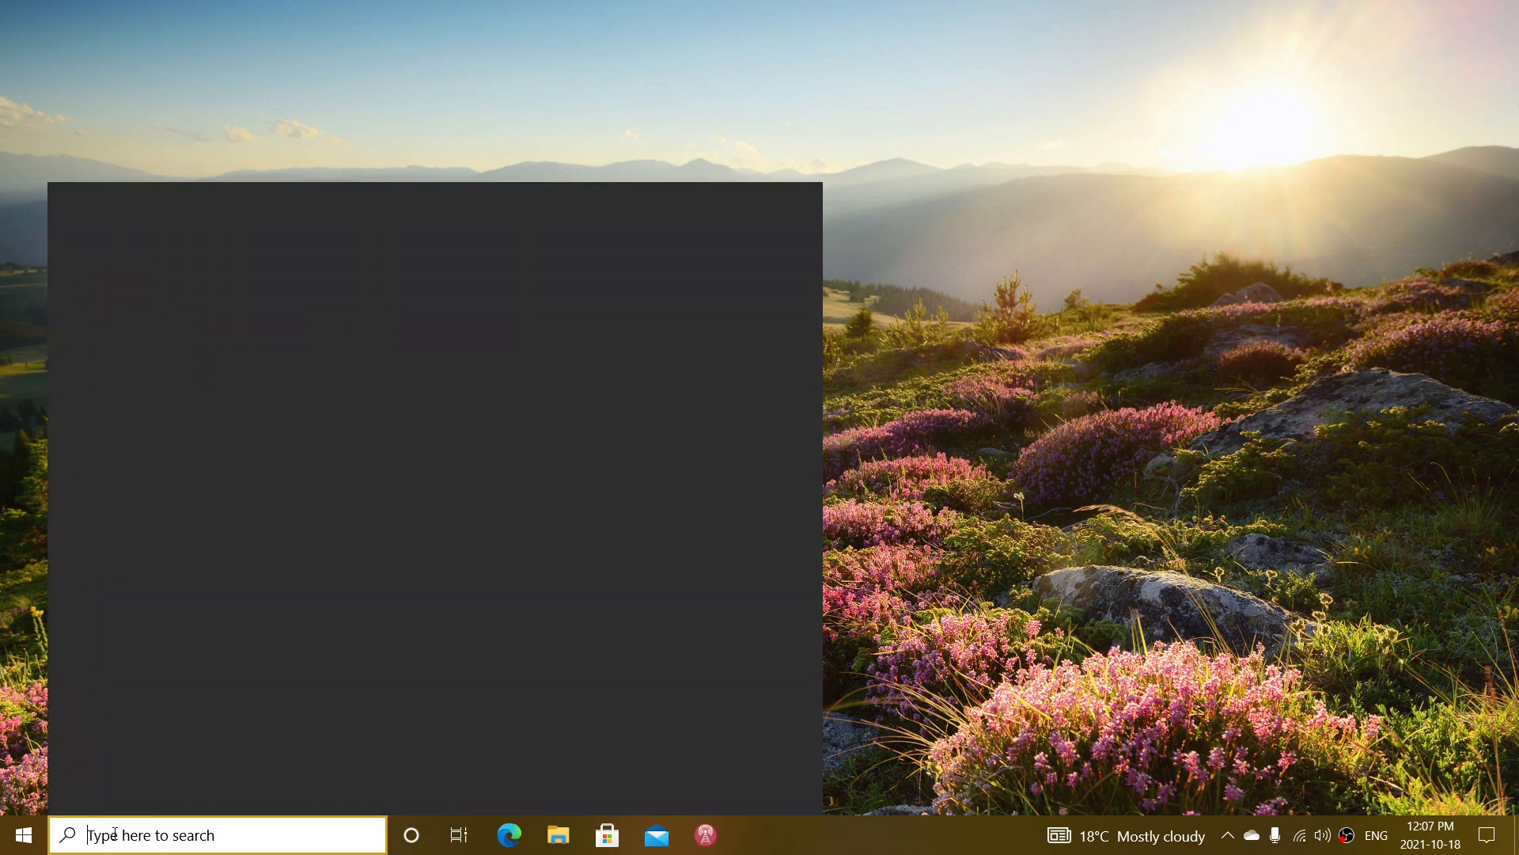
- Search for msconfig again to reopen System Configuration
type("msd")
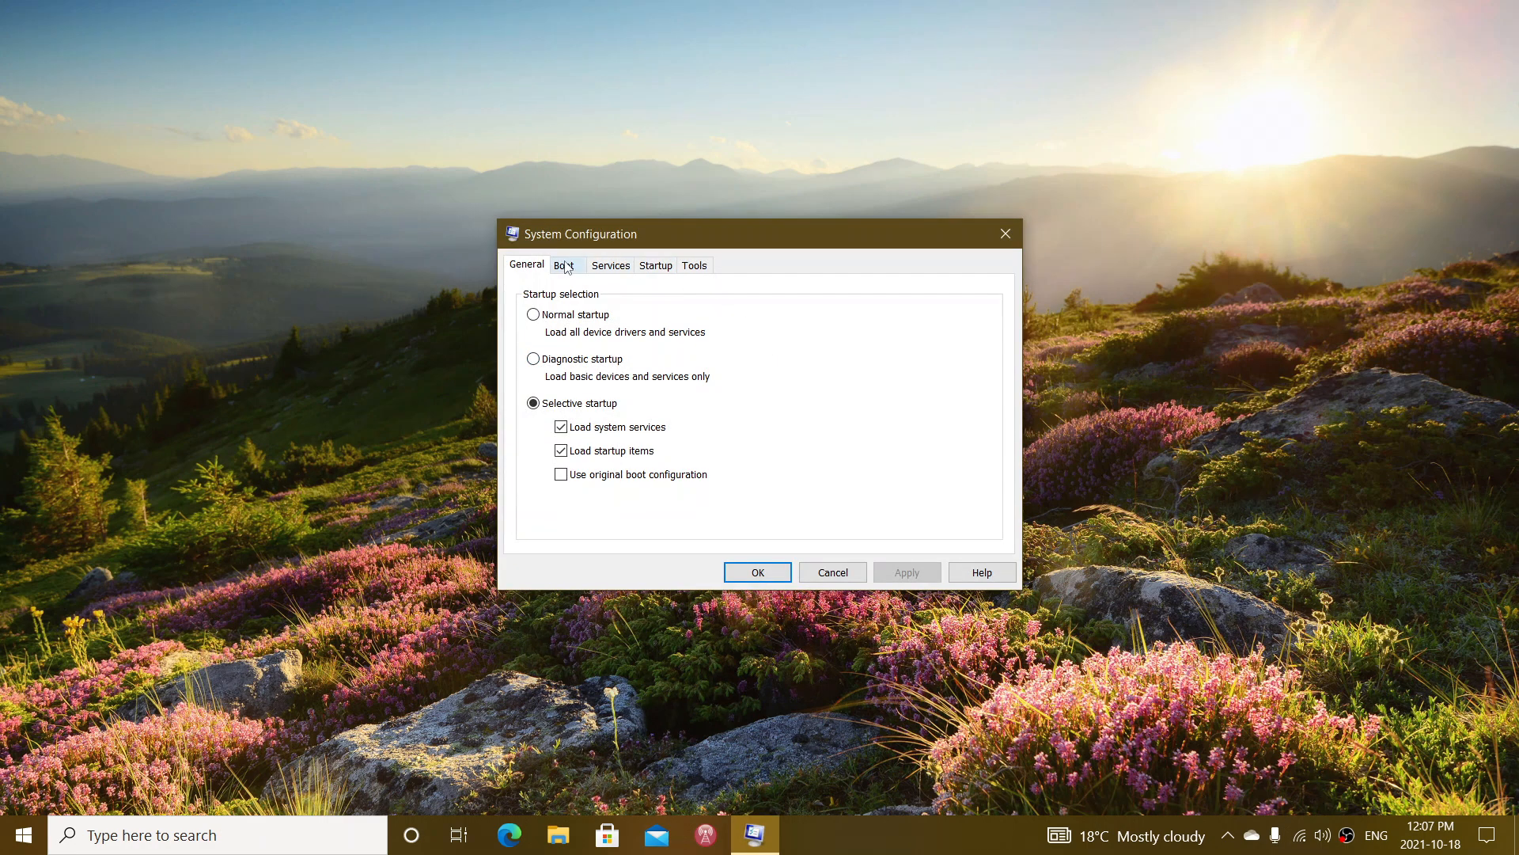
- Return to the Boot settings and toggle the Safe boot checkbox off
left_click(565, 265)
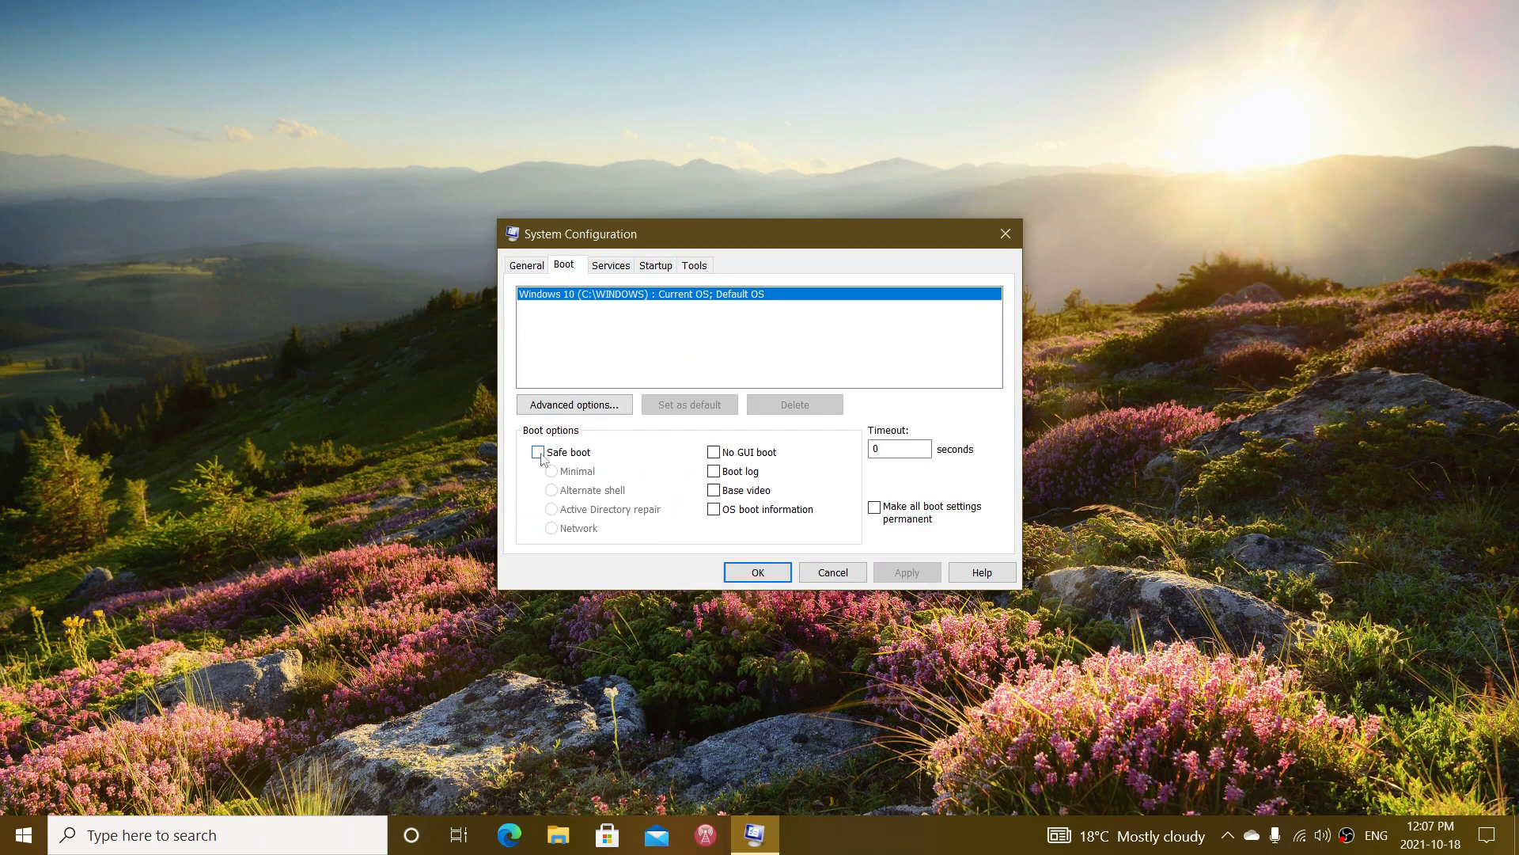
left_click(538, 451)
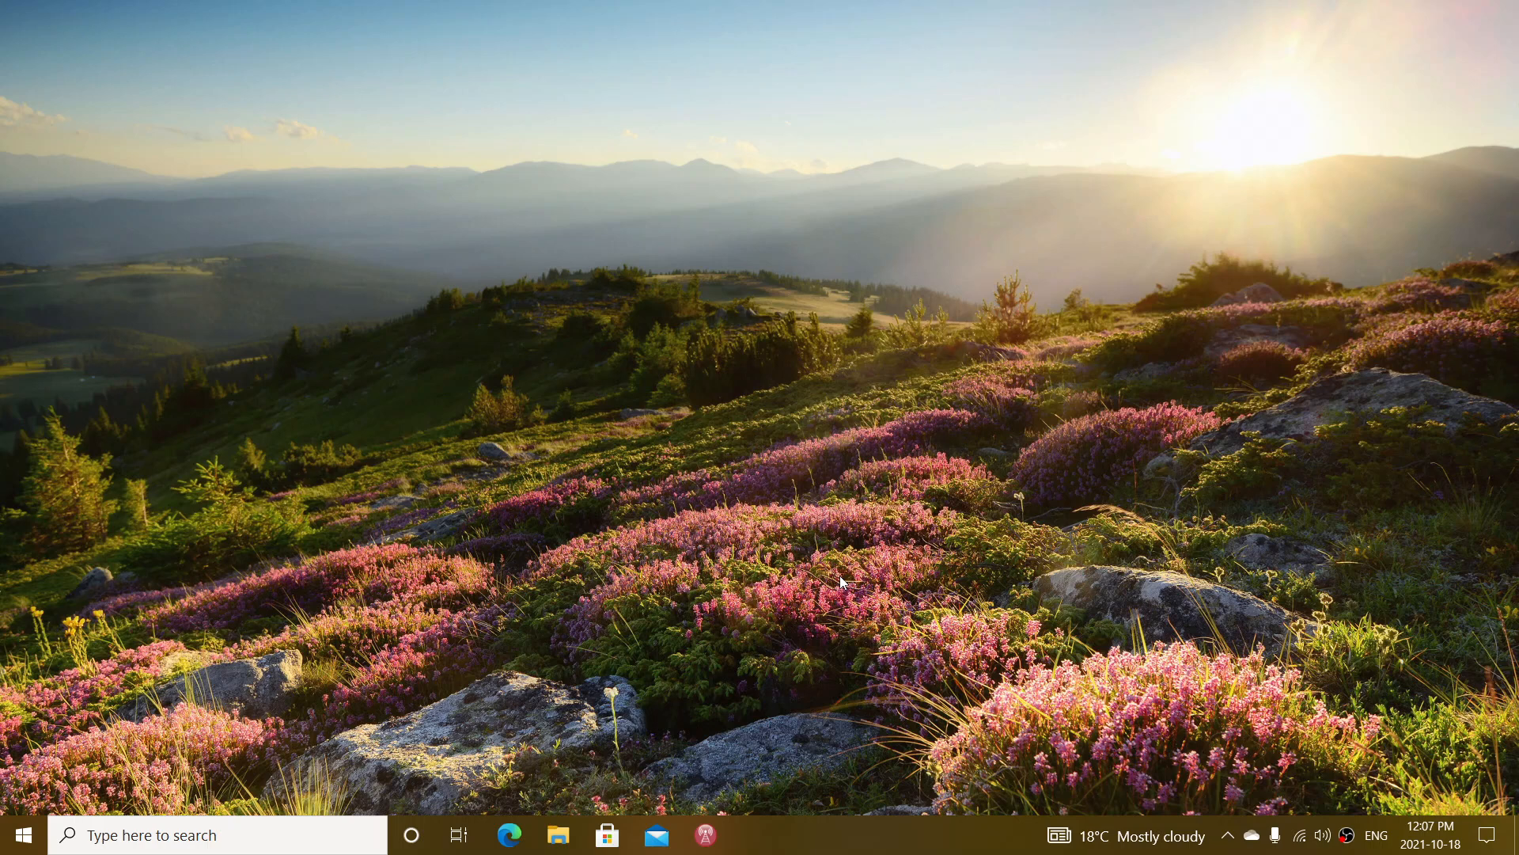
mouse_move(525, 663)
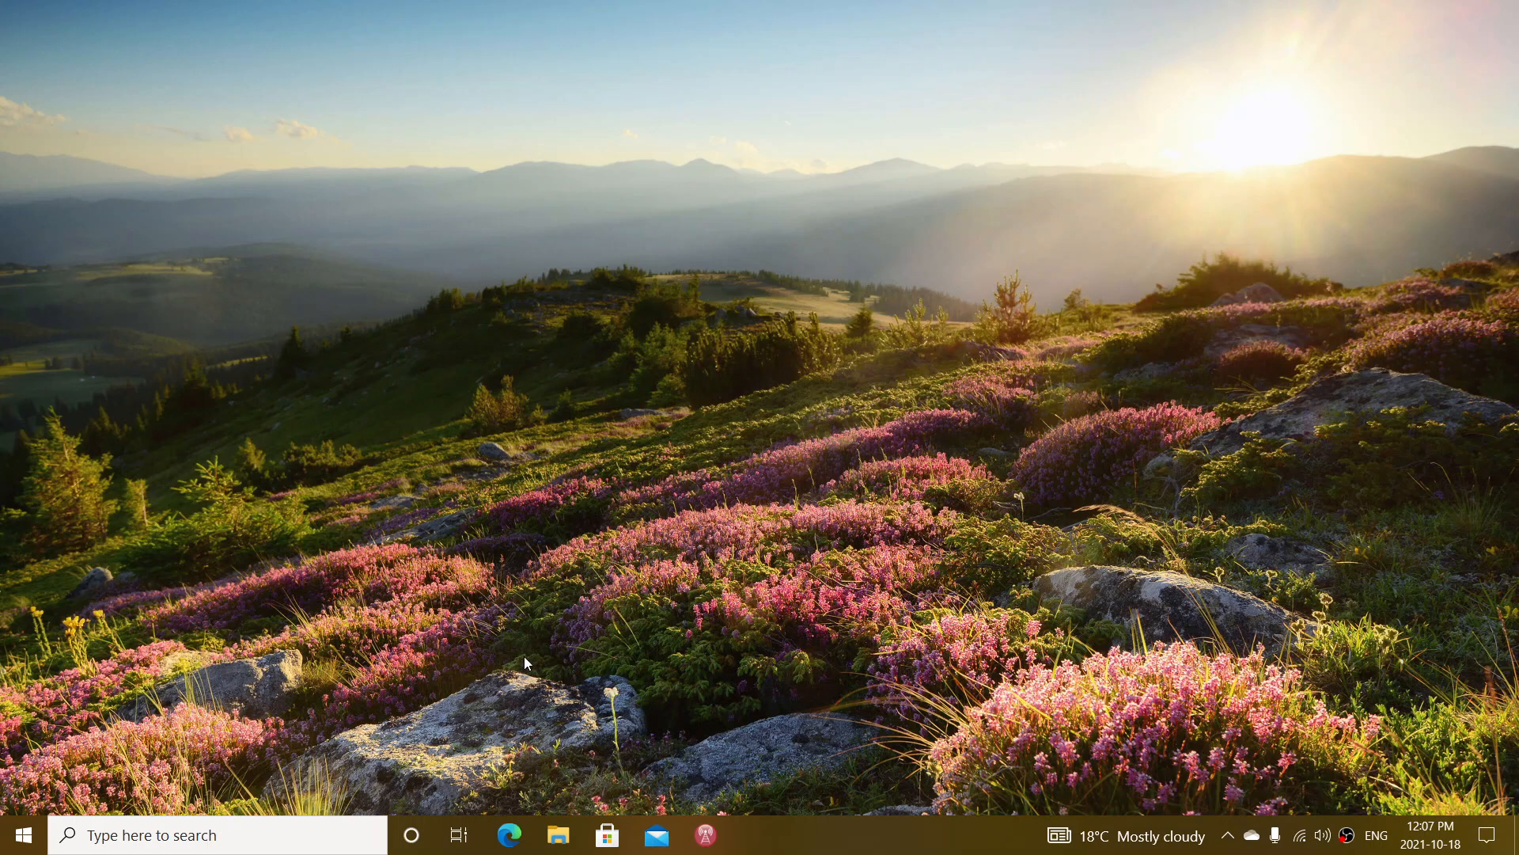